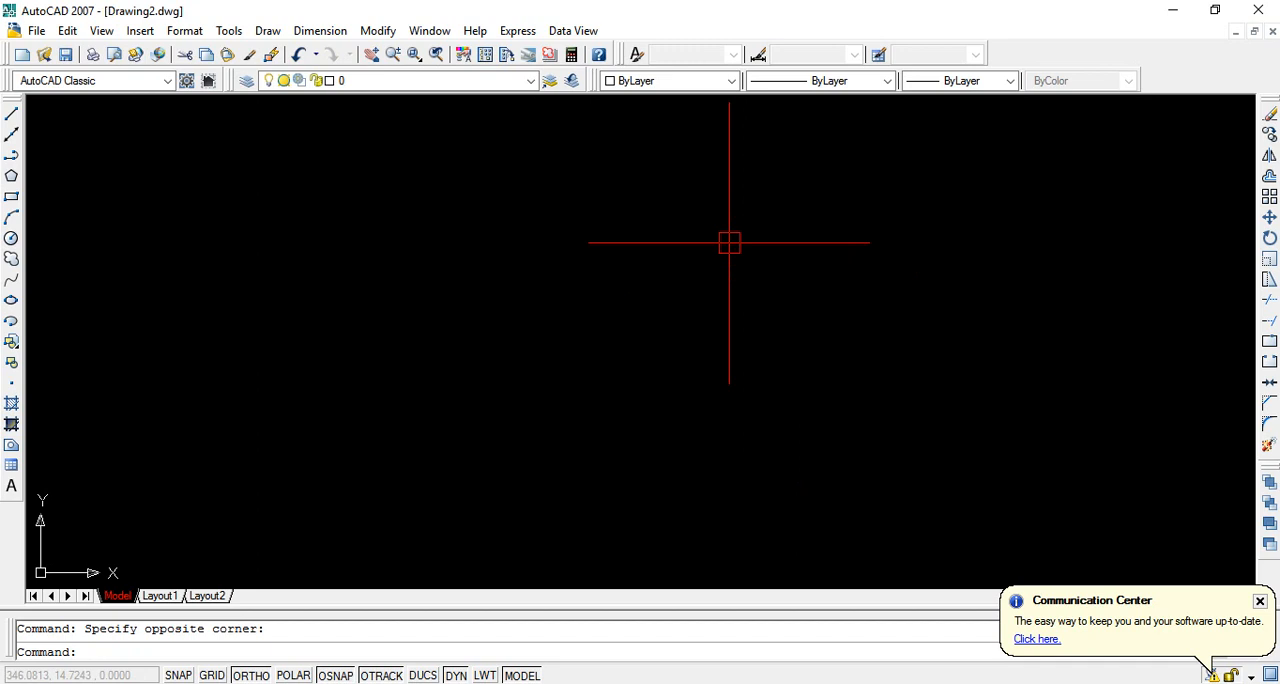
# Via UN, set length units to Architectural with 0'-0 1/8" precision and confirm.
pyautogui.write('un')
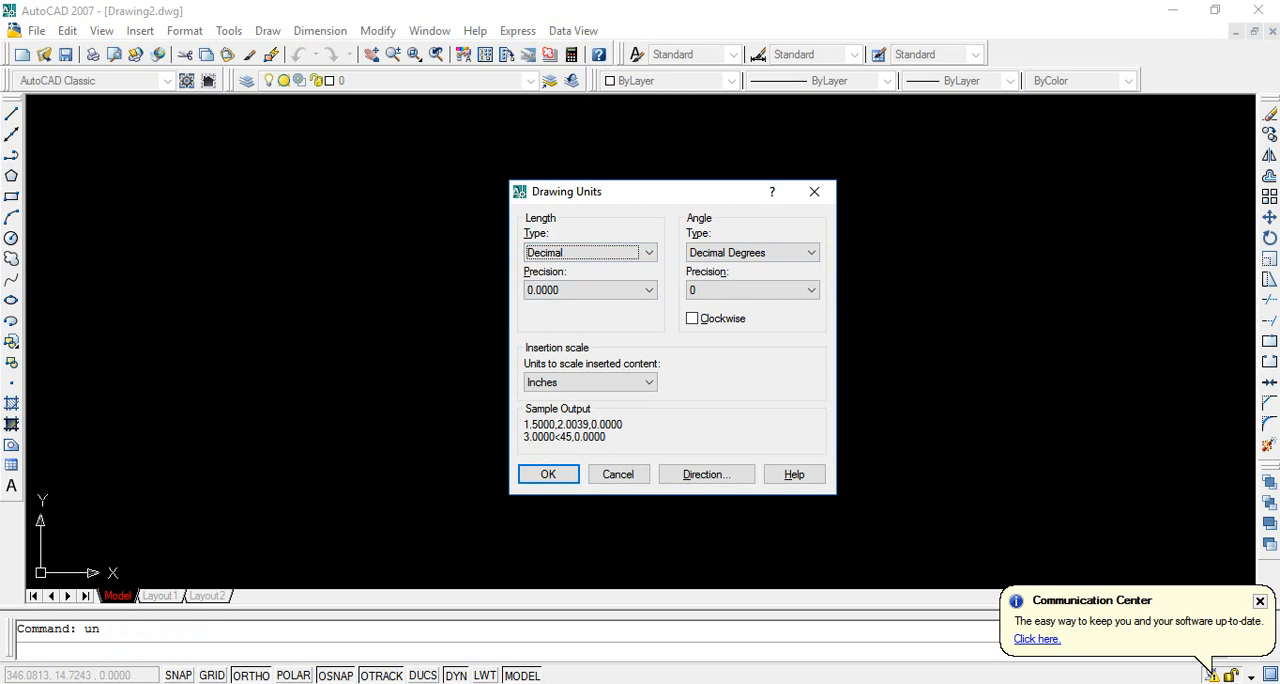
pyautogui.click(588, 252)
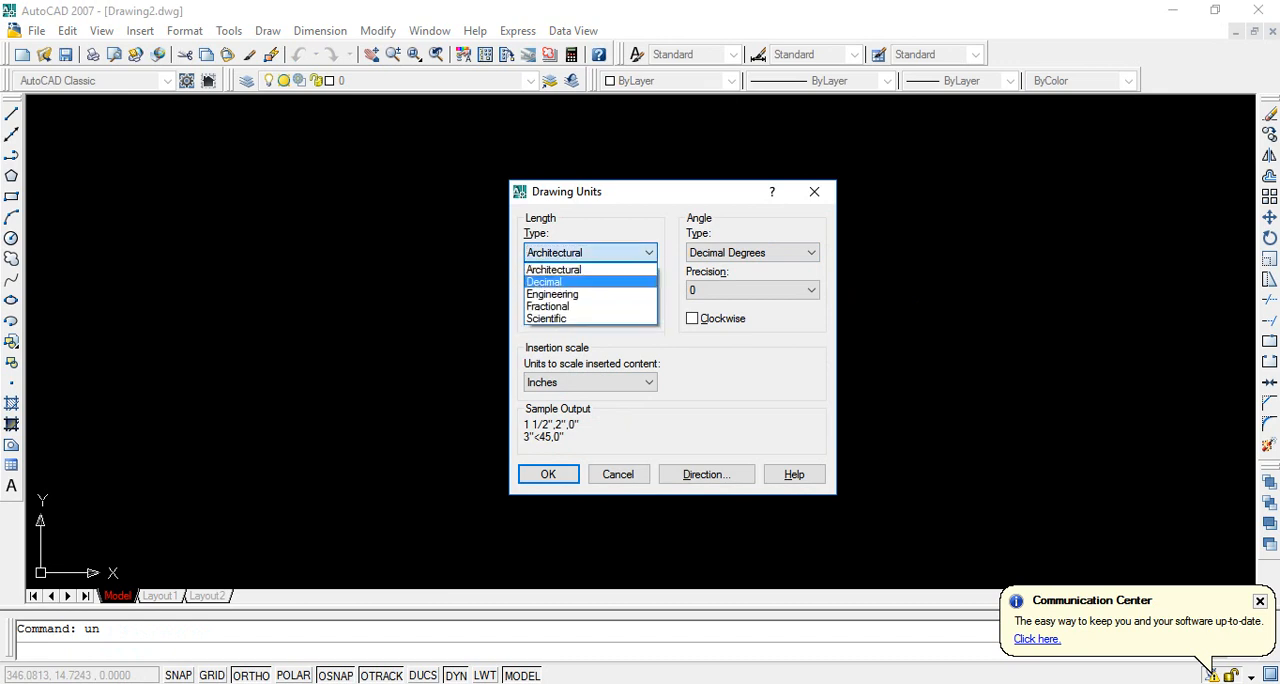
pyautogui.click(545, 281)
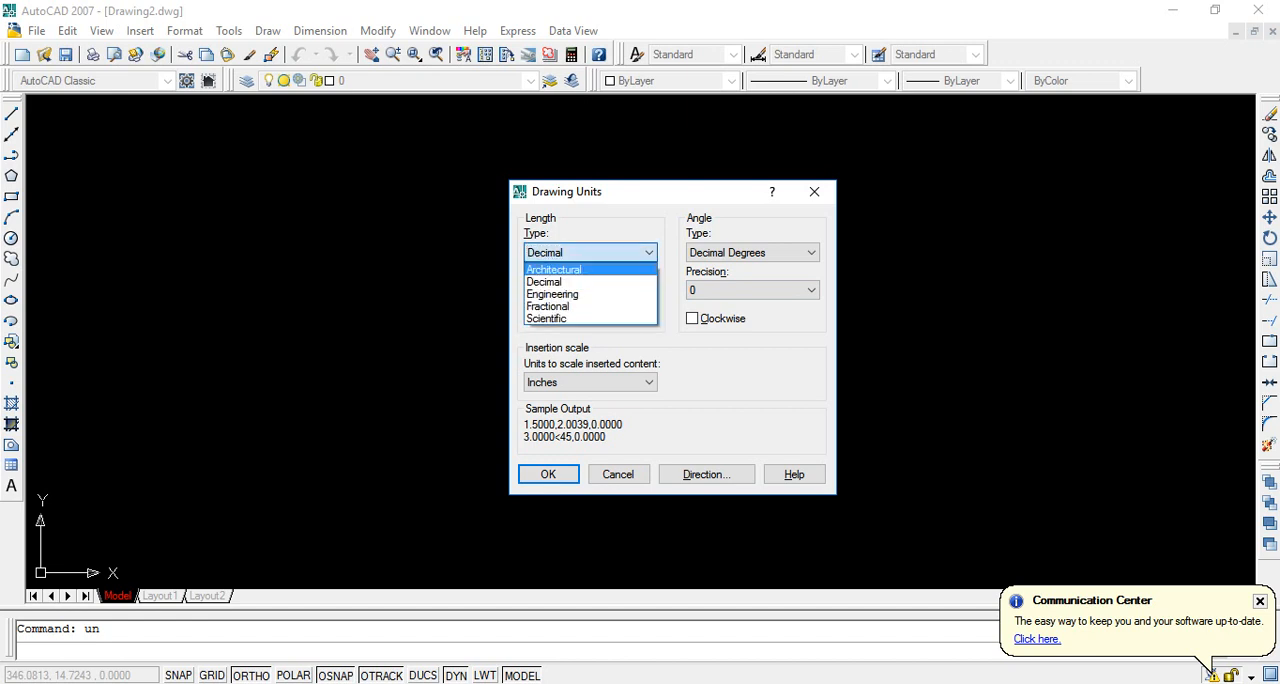
pyautogui.click(554, 269)
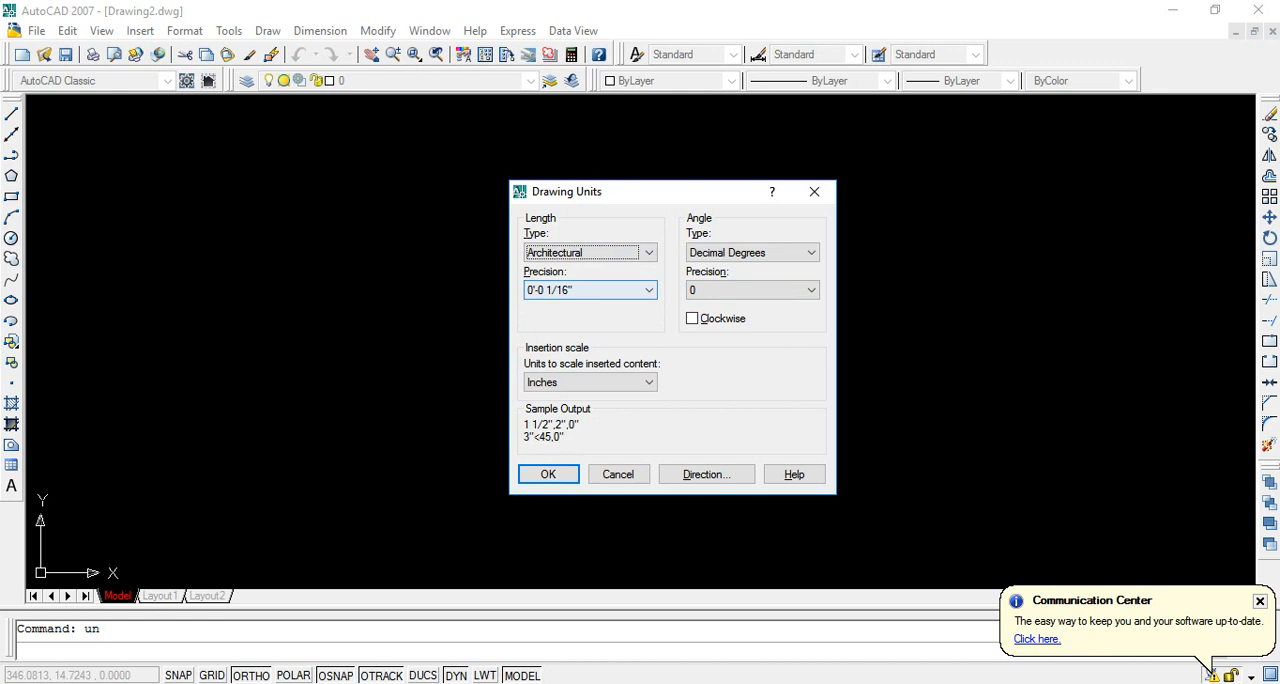
pyautogui.click(648, 290)
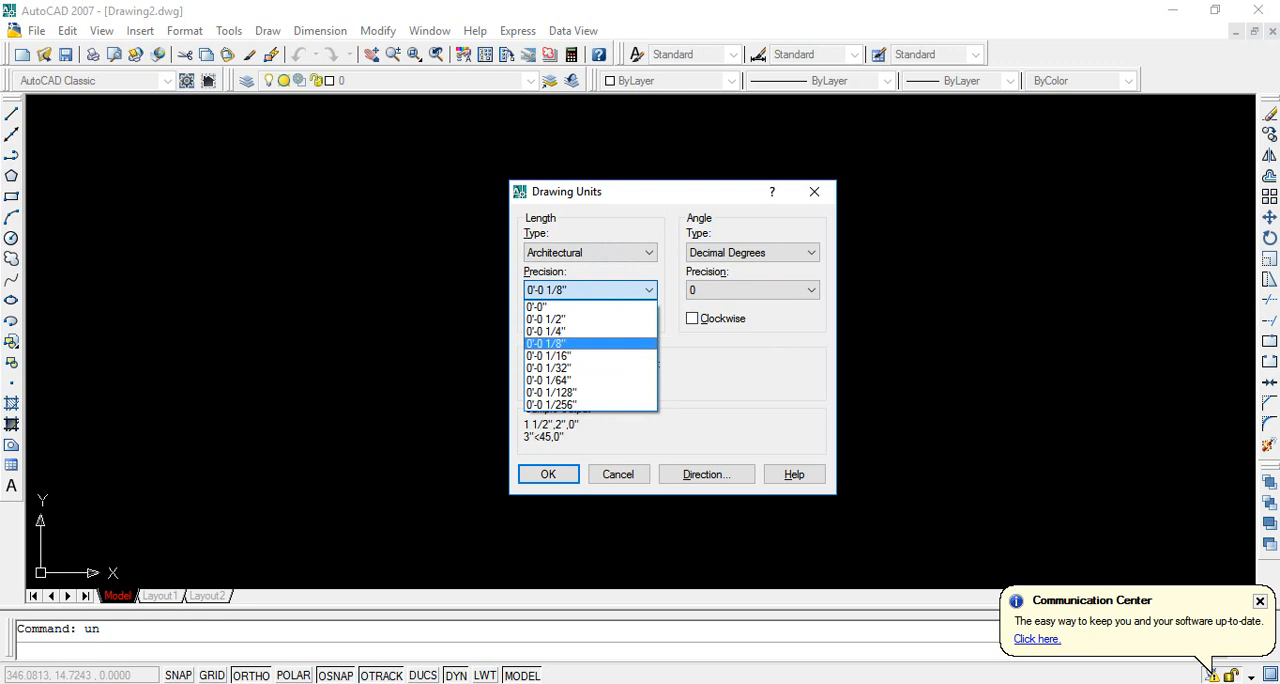
pyautogui.click(545, 343)
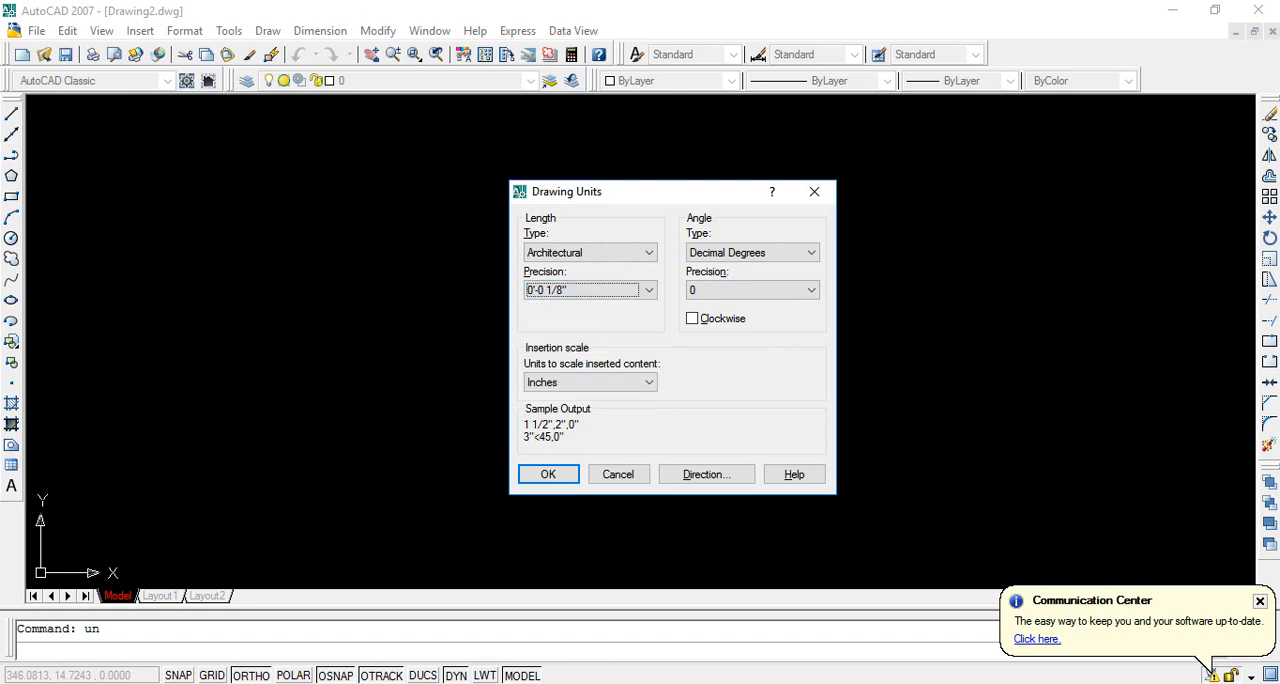
pyautogui.click(548, 474)
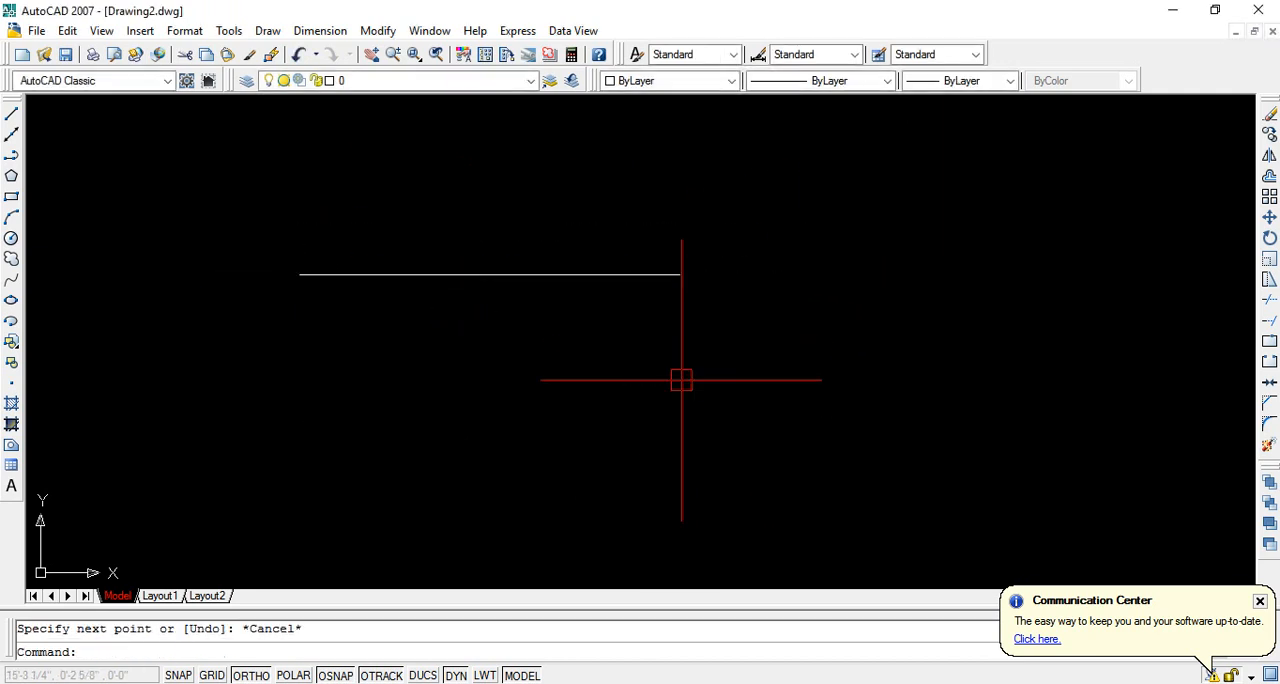
# Reopen the Drawing Units settings with UN after drawing the first line.
pyautogui.write('un')
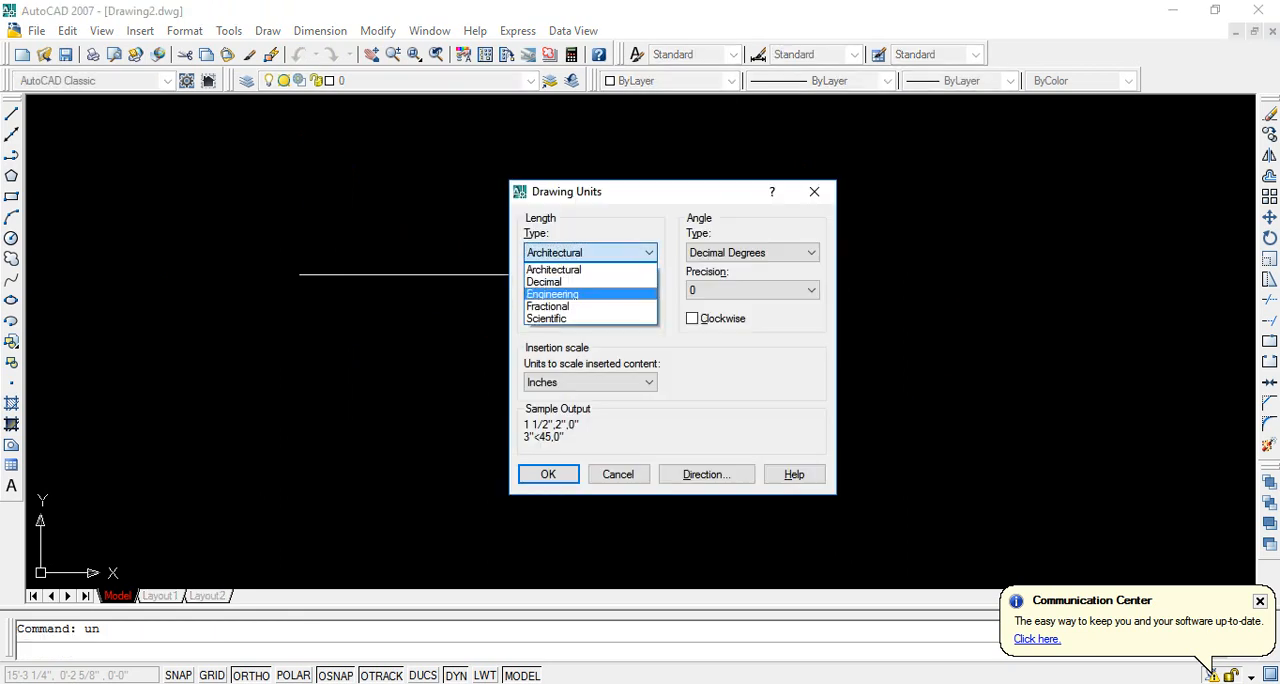
# Reselect Architectural length units, keeping 1/8" precision, and confirm the settings.
pyautogui.click(548, 474)
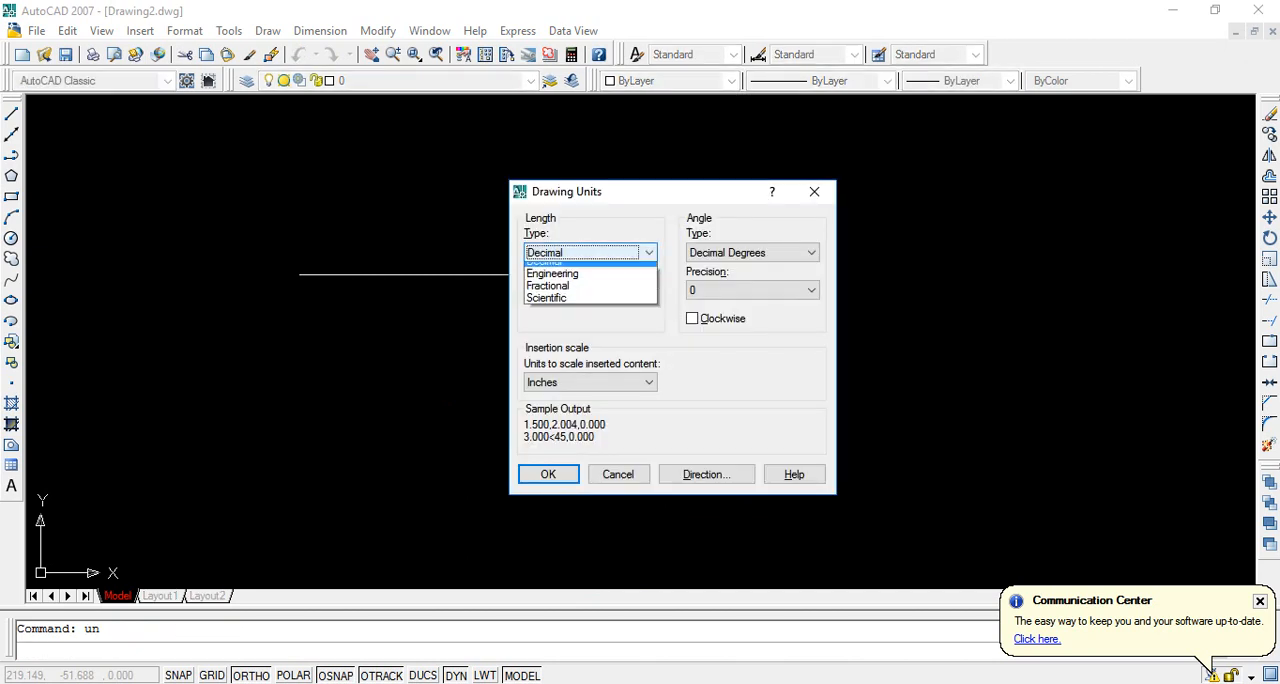
pyautogui.click(554, 252)
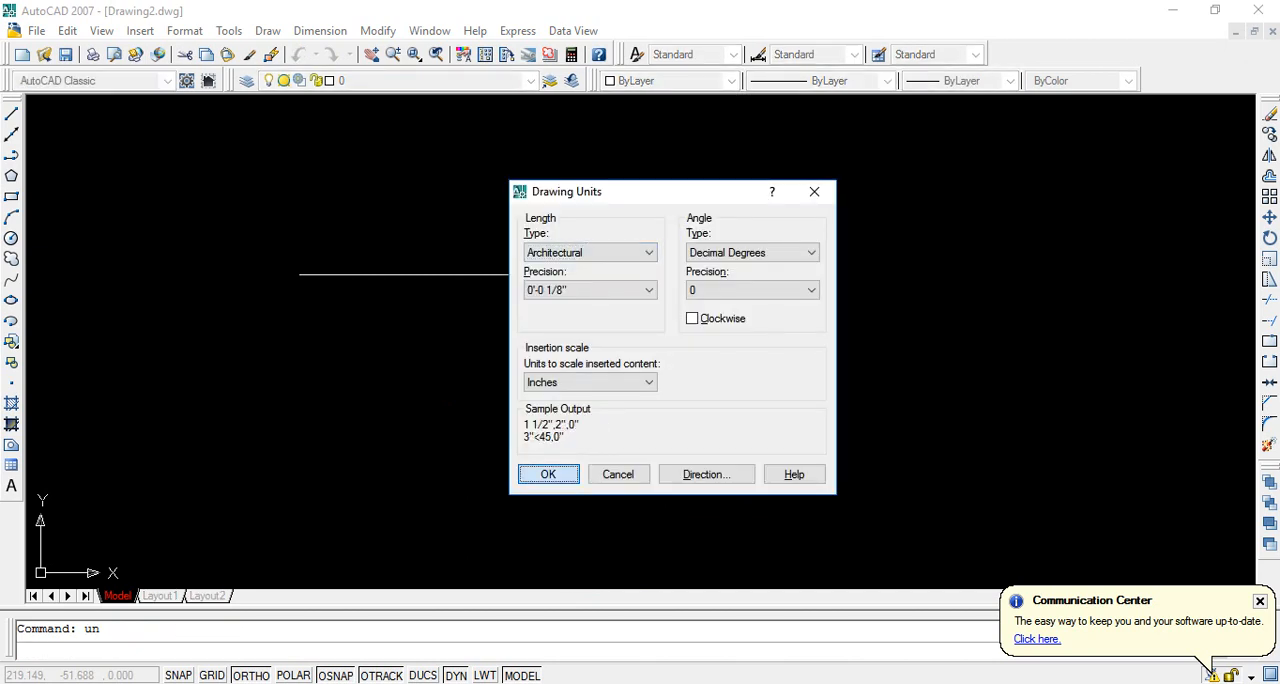
pyautogui.click(548, 474)
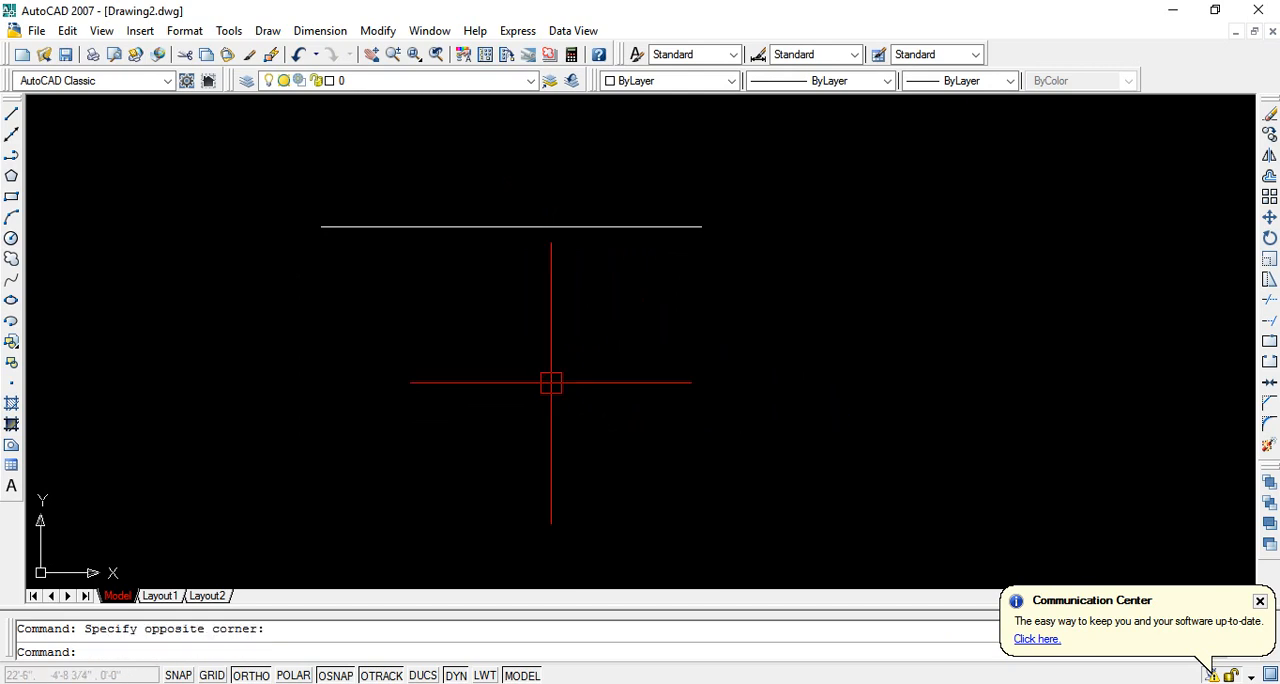
# Draw a horizontal line 3'3" long from a picked start point below the first line.
pyautogui.write('l')
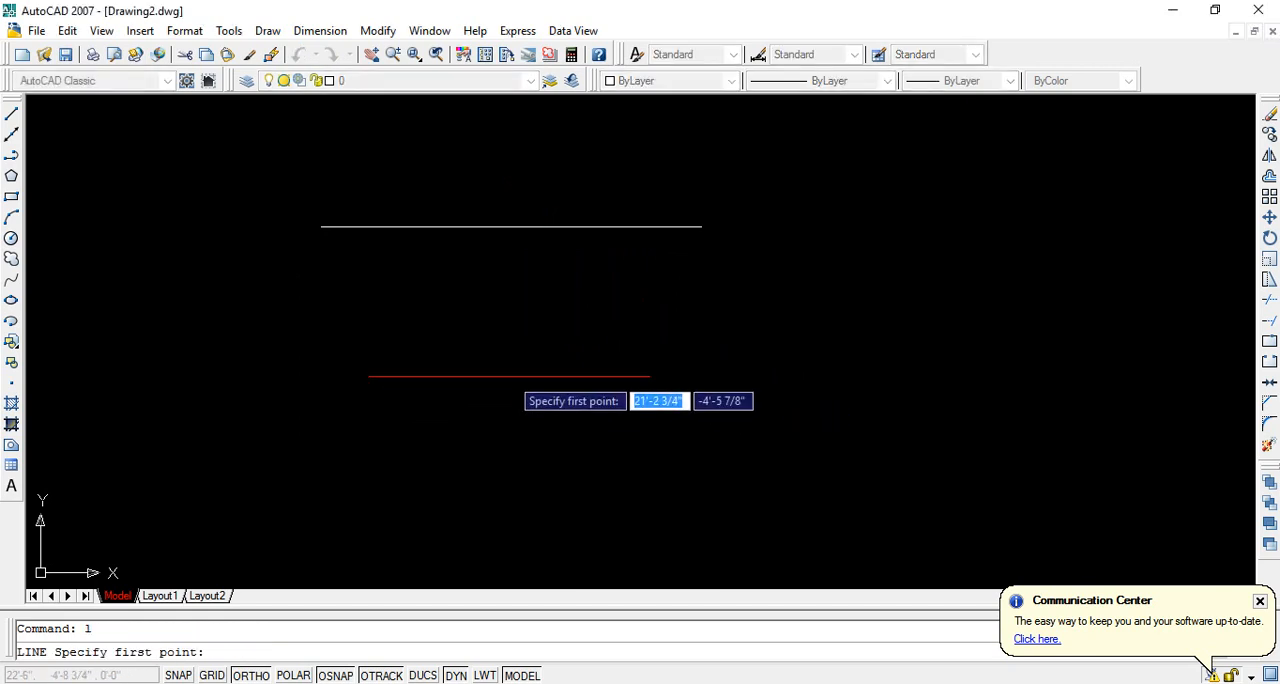
pyautogui.click(617, 296)
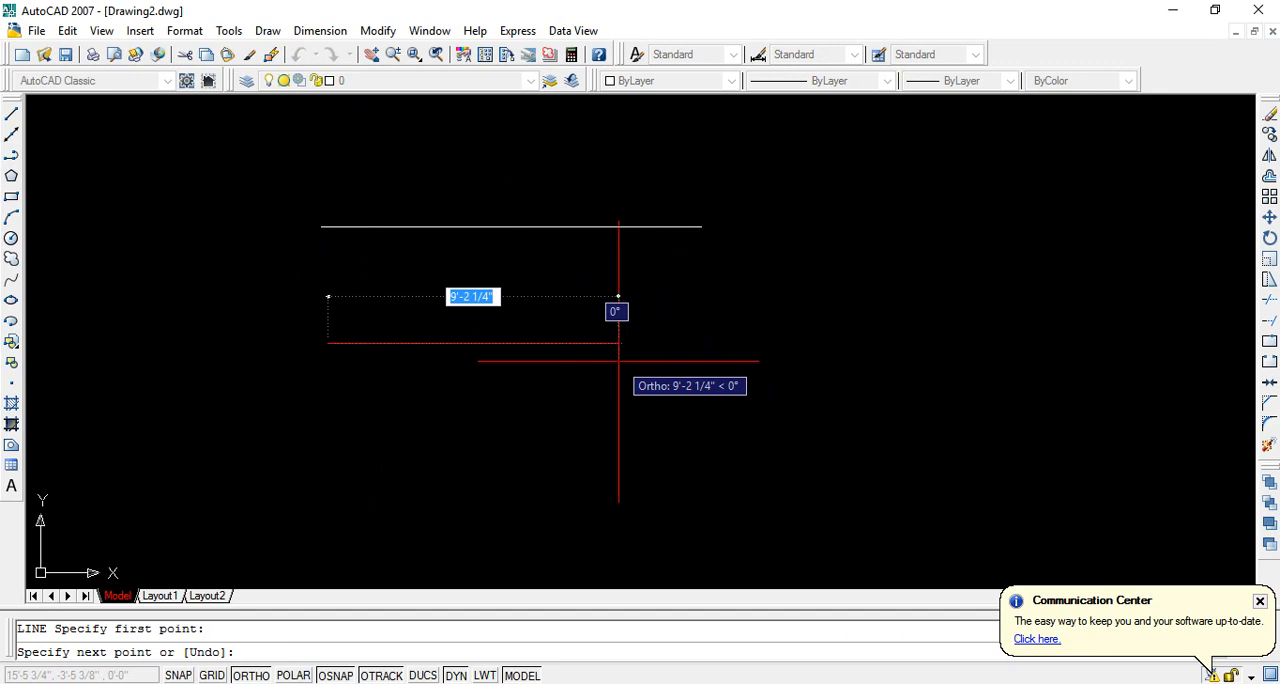
pyautogui.write('3\'3"')
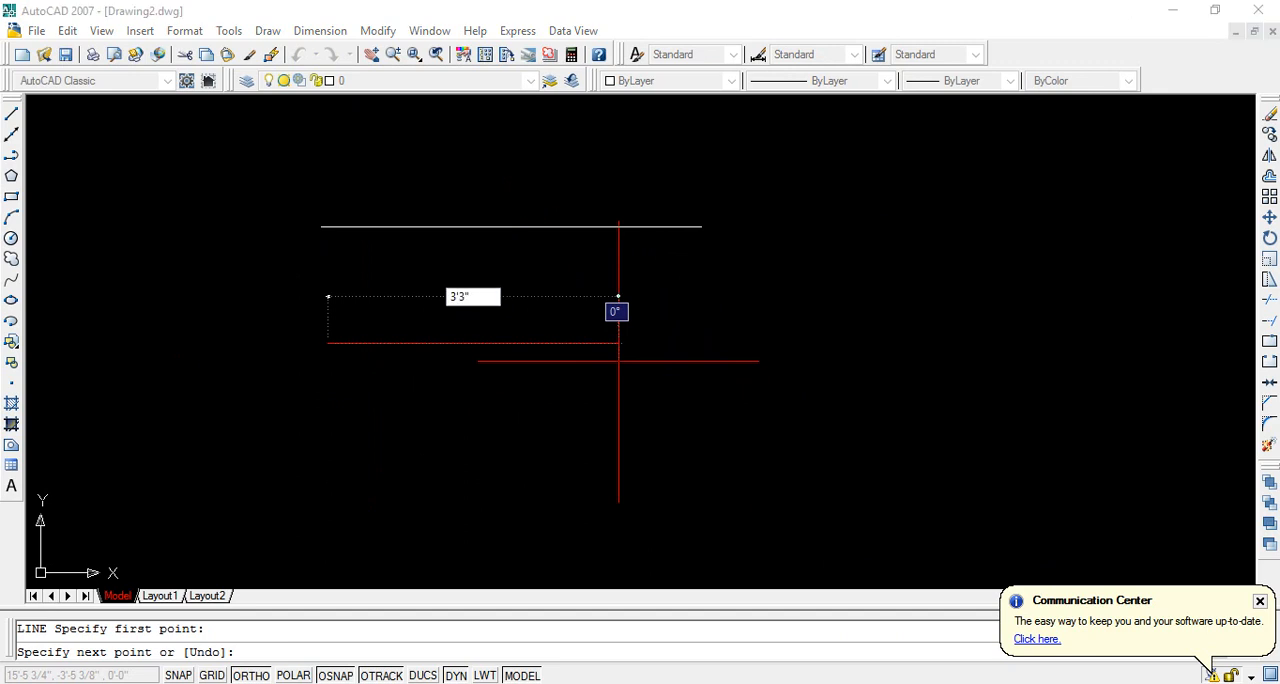
pyautogui.press('Escape')
pyautogui.write('di')
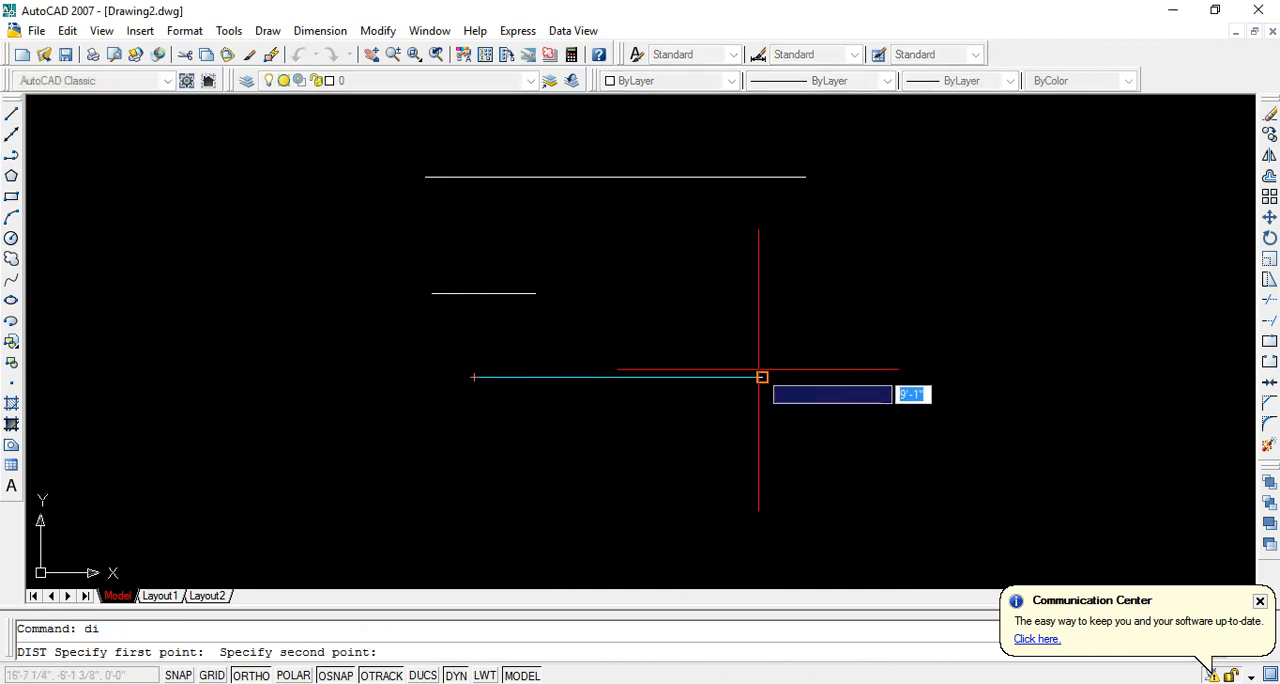
# Pick the second point of the DIST measurement to read the horizontal distance.
pyautogui.click(731, 405)
pyautogui.write("5'")
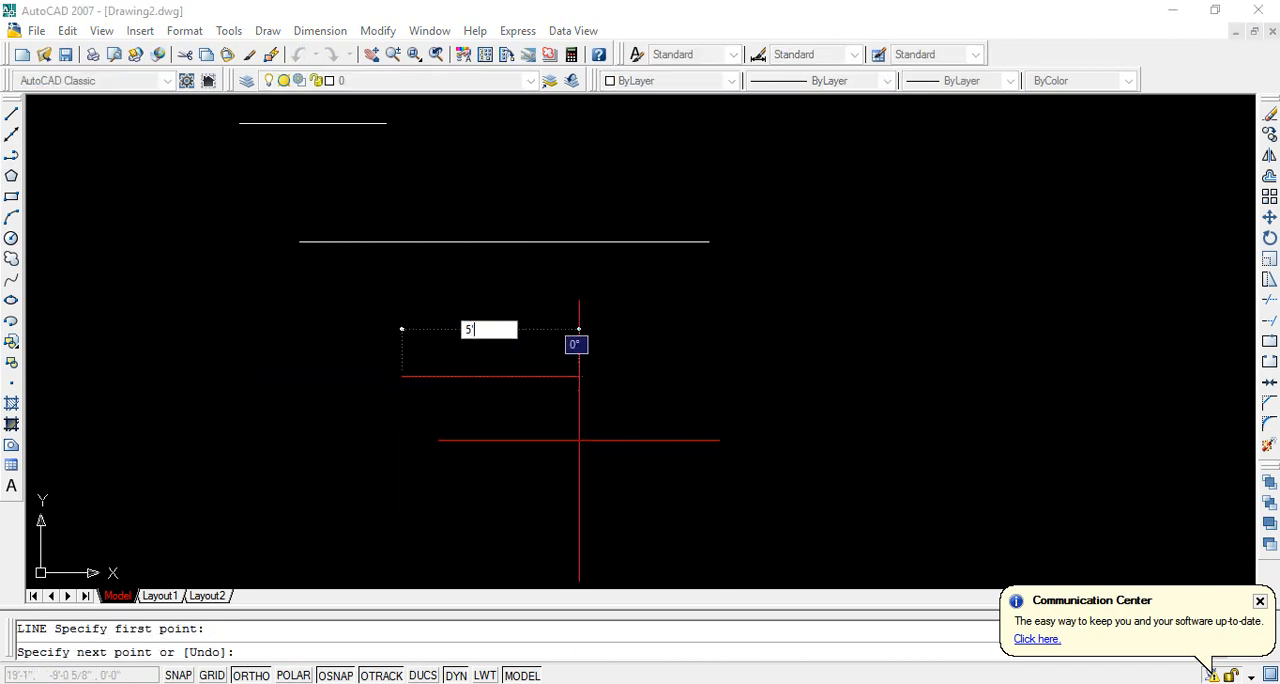
# Finish a 5' line and a 5" line beneath the others, then end the line command.
pyautogui.press('Escape')
pyautogui.write('l')
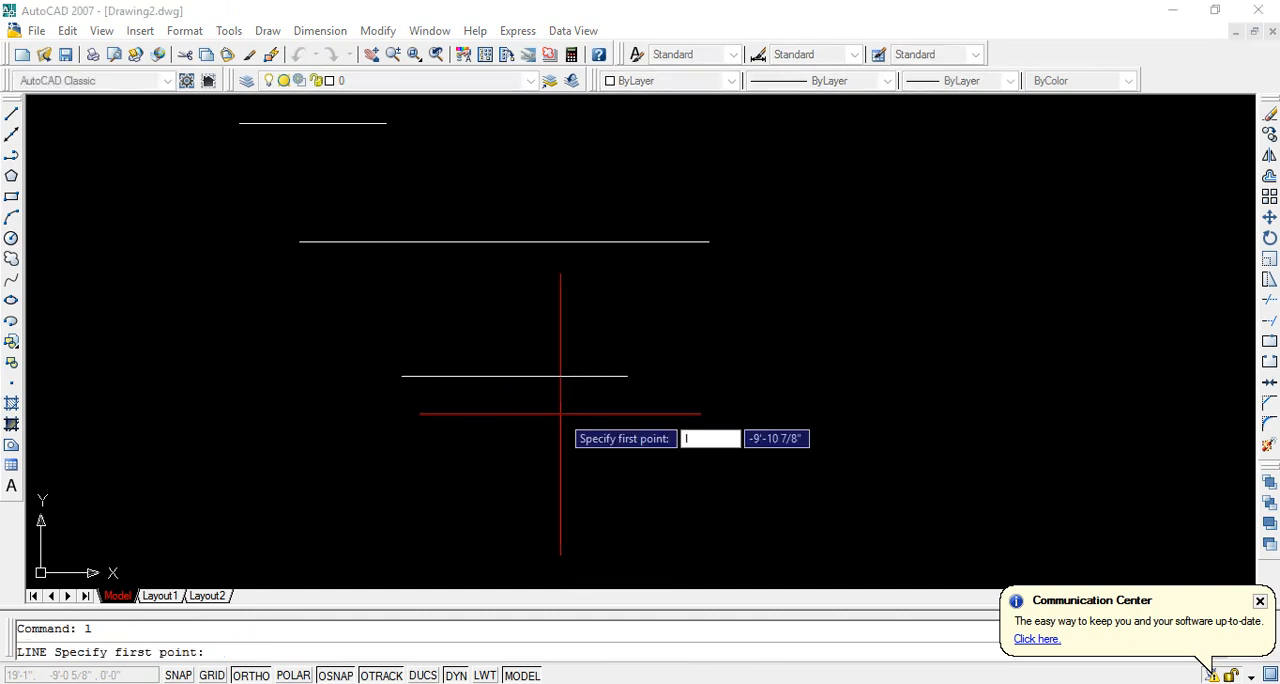
pyautogui.press('Escape')
pyautogui.write('5')
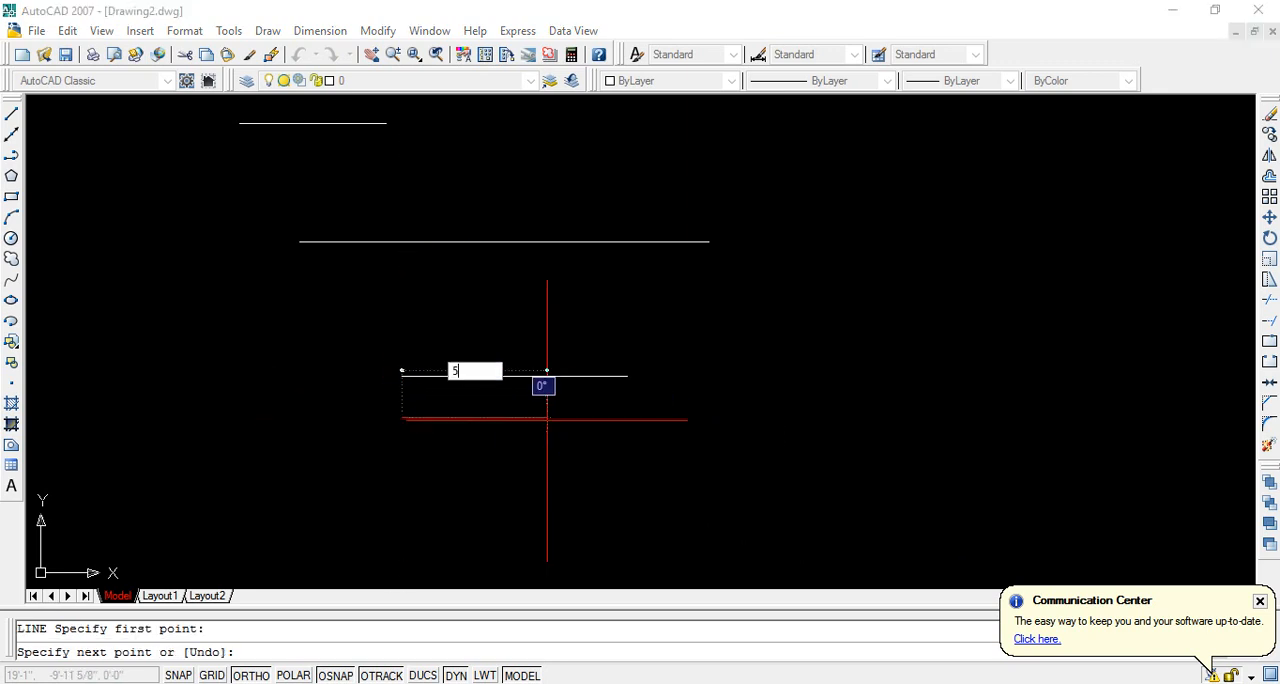
pyautogui.press('Escape')
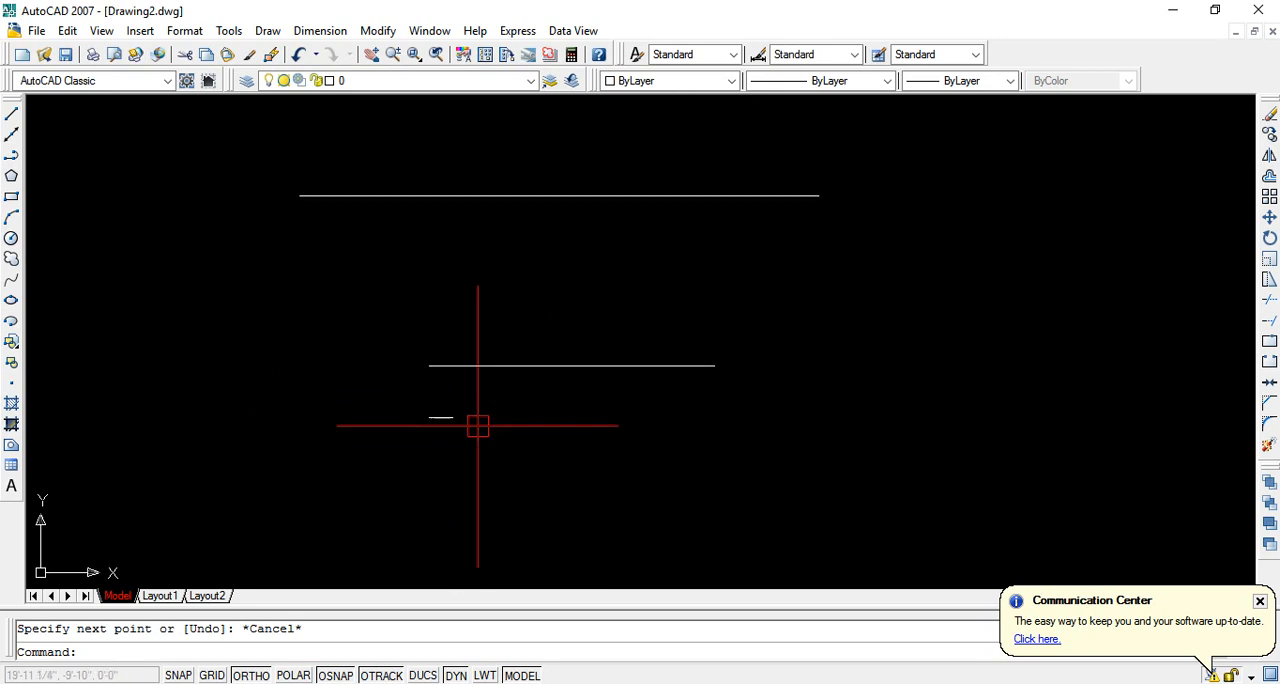
pyautogui.press('Escape')
pyautogui.write('un')
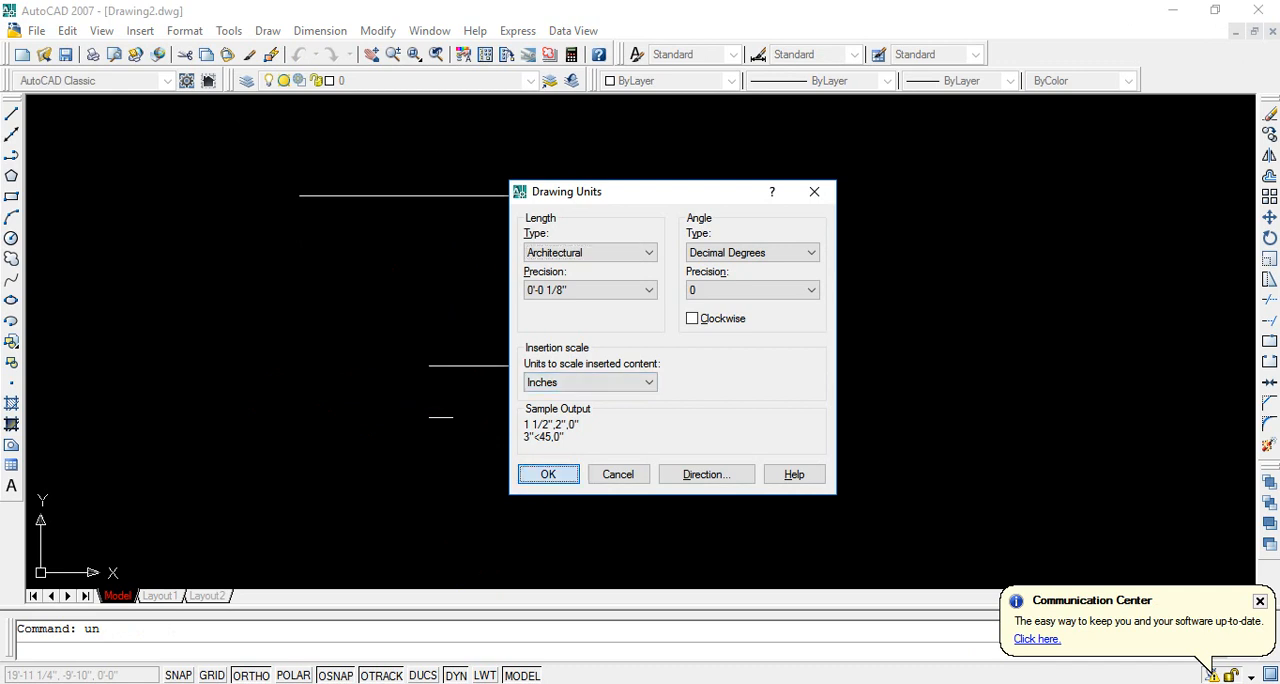
pyautogui.click(548, 474)
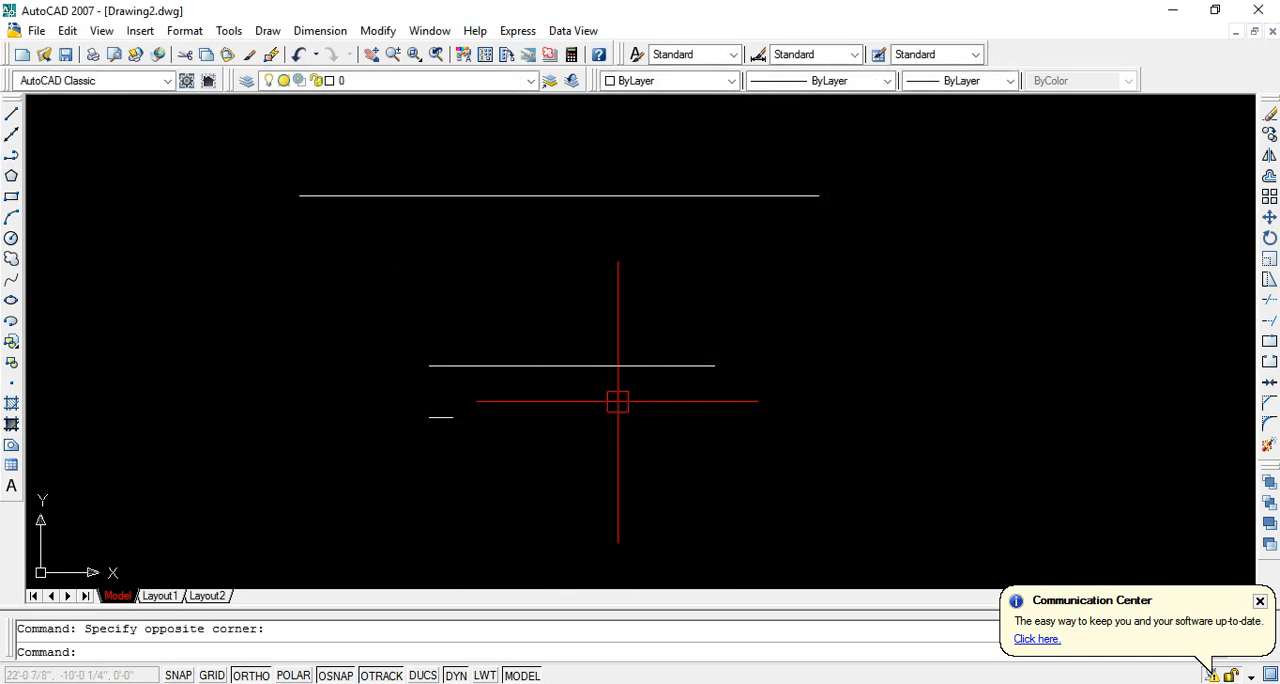
pyautogui.write('l')
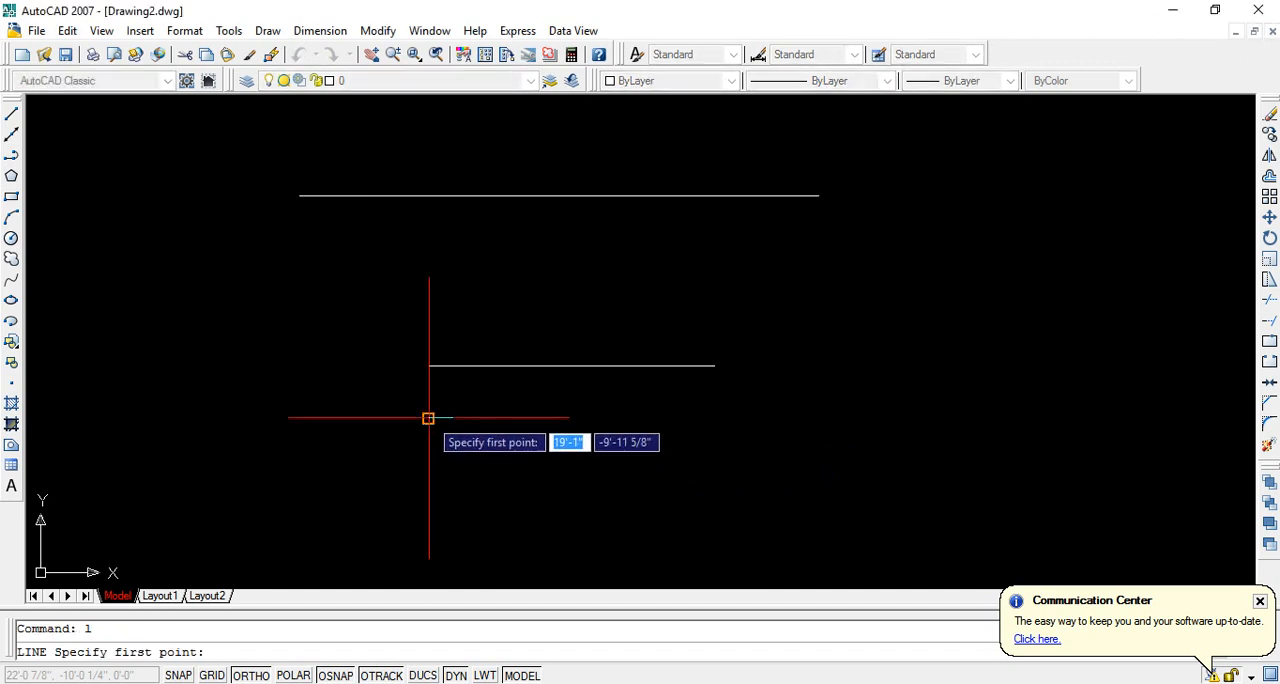
# Draw a 5' horizontal line starting at the short line's left edge.
pyautogui.click(428, 417)
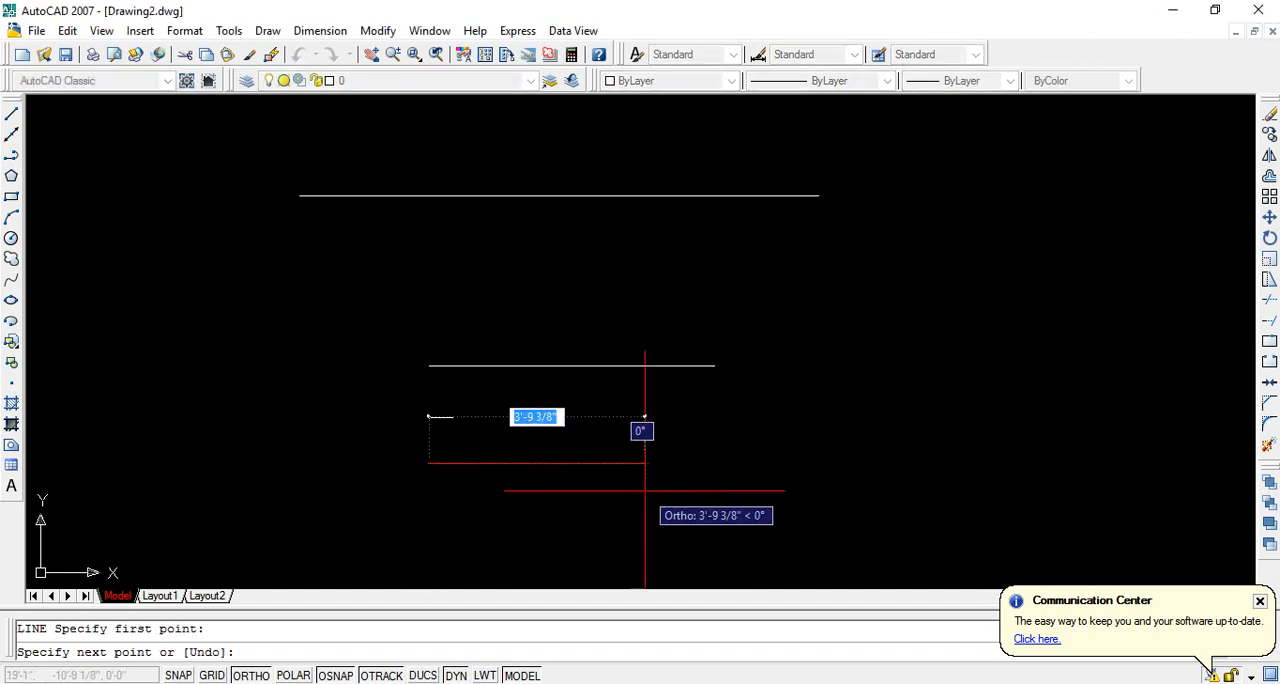
pyautogui.write('5')
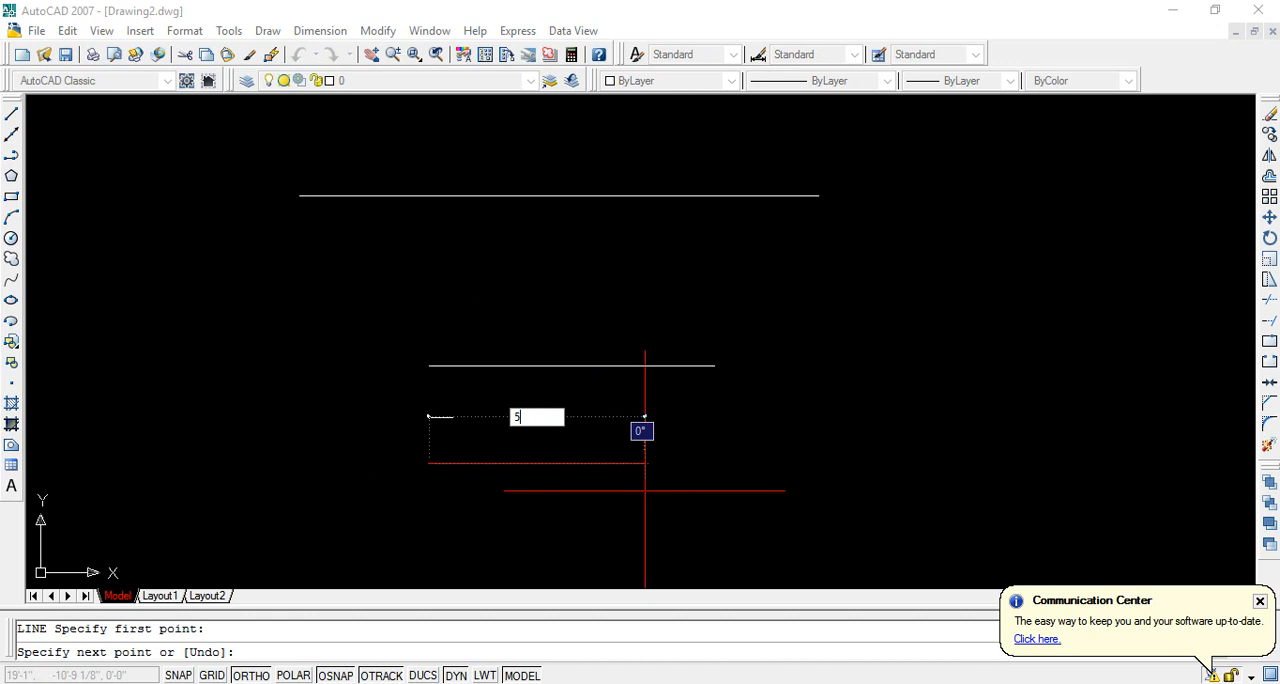
pyautogui.press('Escape')
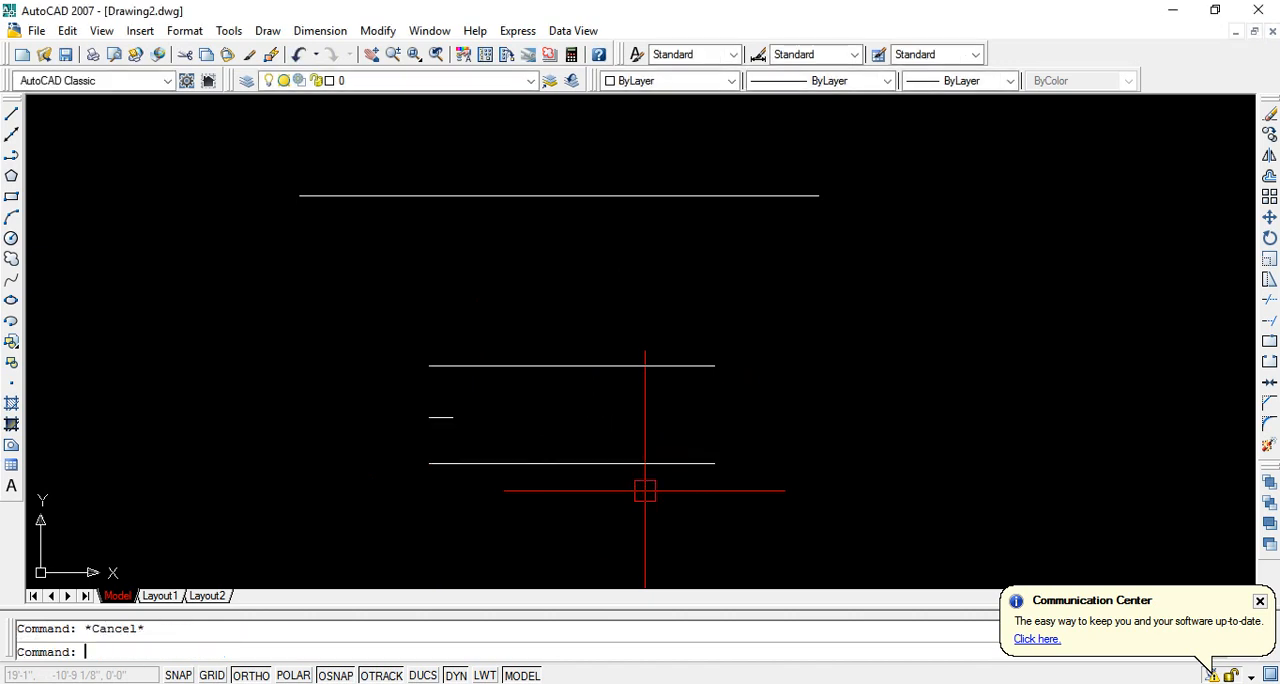